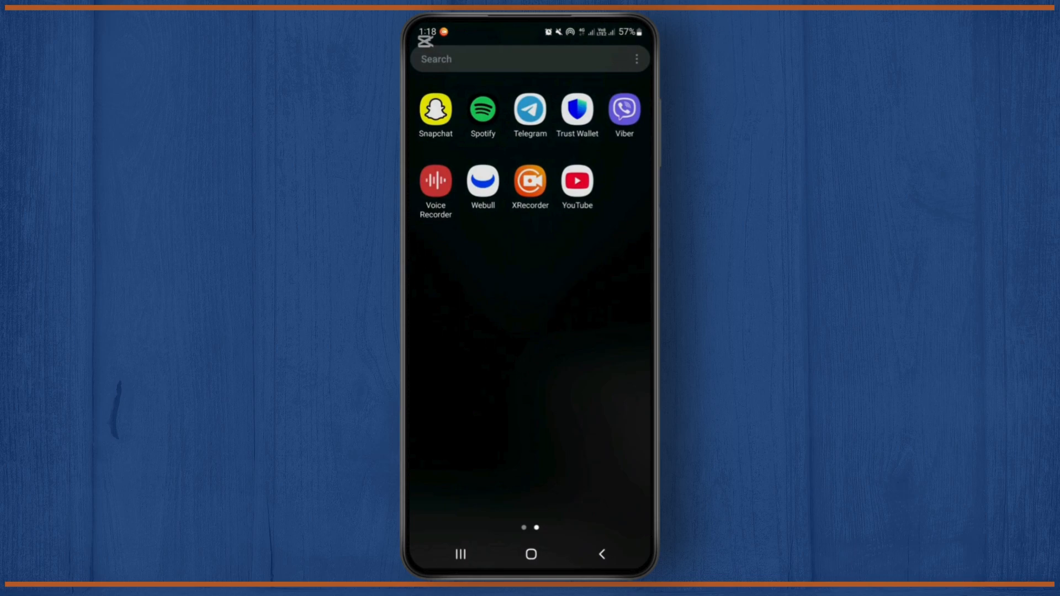
# - Launch Trust Wallet from the home screen to show Main Wallet 1 with $0.00 balance
pyautogui.click(576, 110)
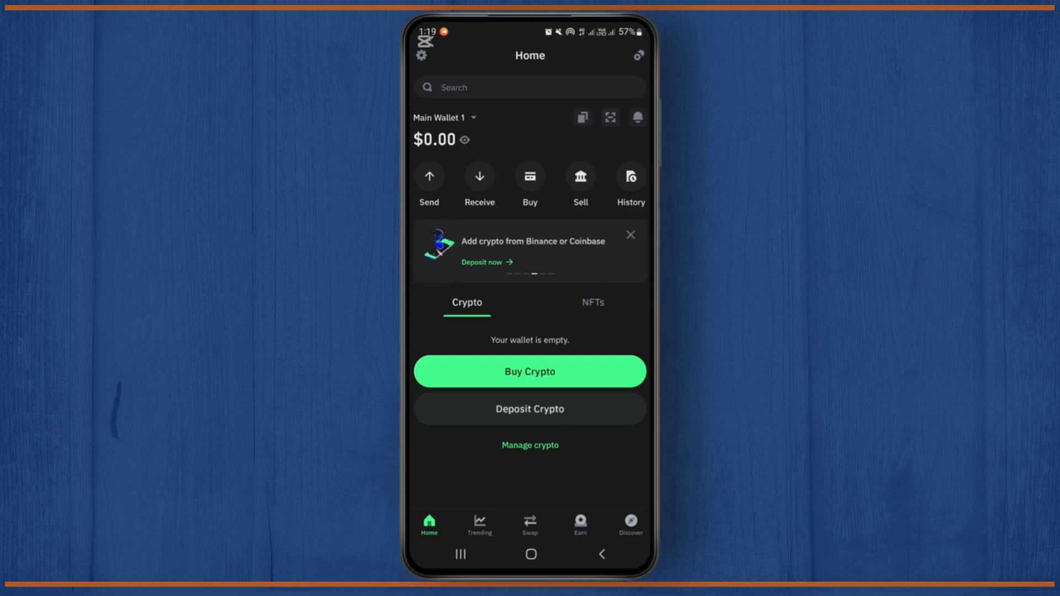
# - Go to the Discover page and activate the 'Search or enter dApp URL' field
pyautogui.click(629, 523)
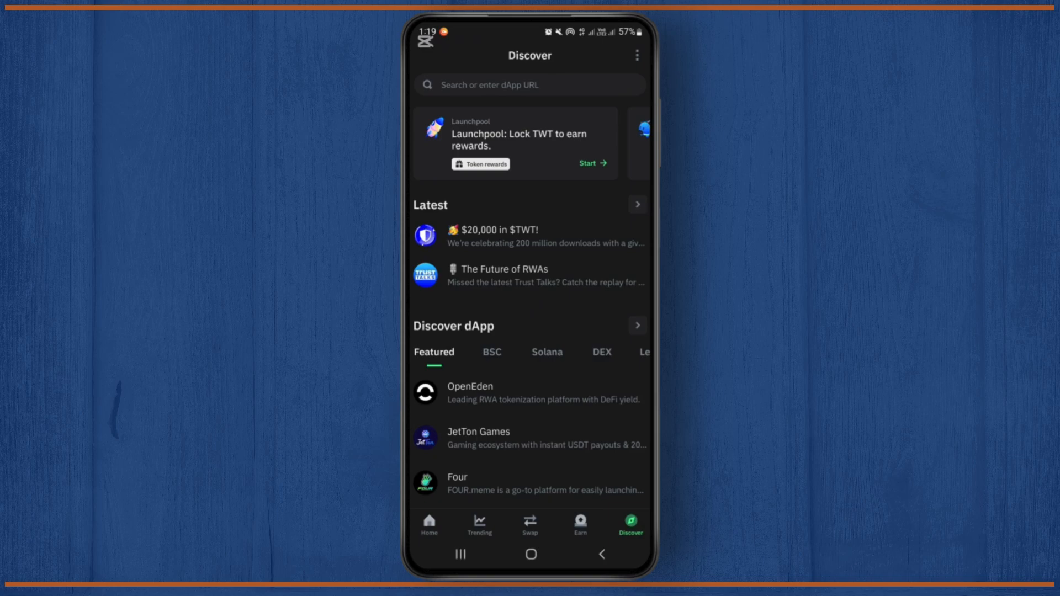
pyautogui.click(529, 85)
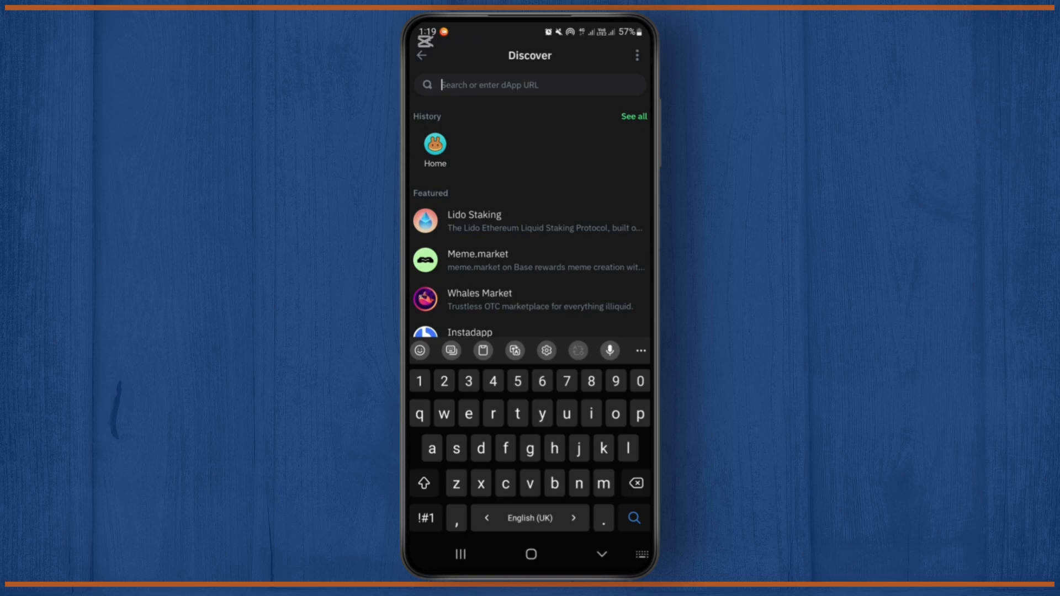
# - Search 'pa' and load PancakeSwap's BNB-to-CAKE swap page in the dApp browser
pyautogui.write('pa')
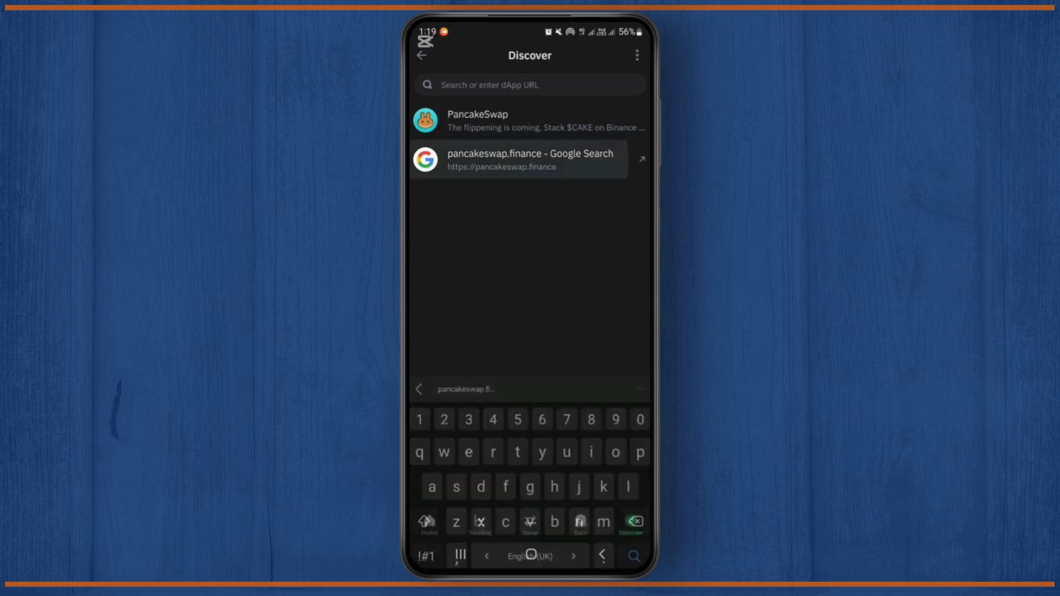
pyautogui.click(517, 159)
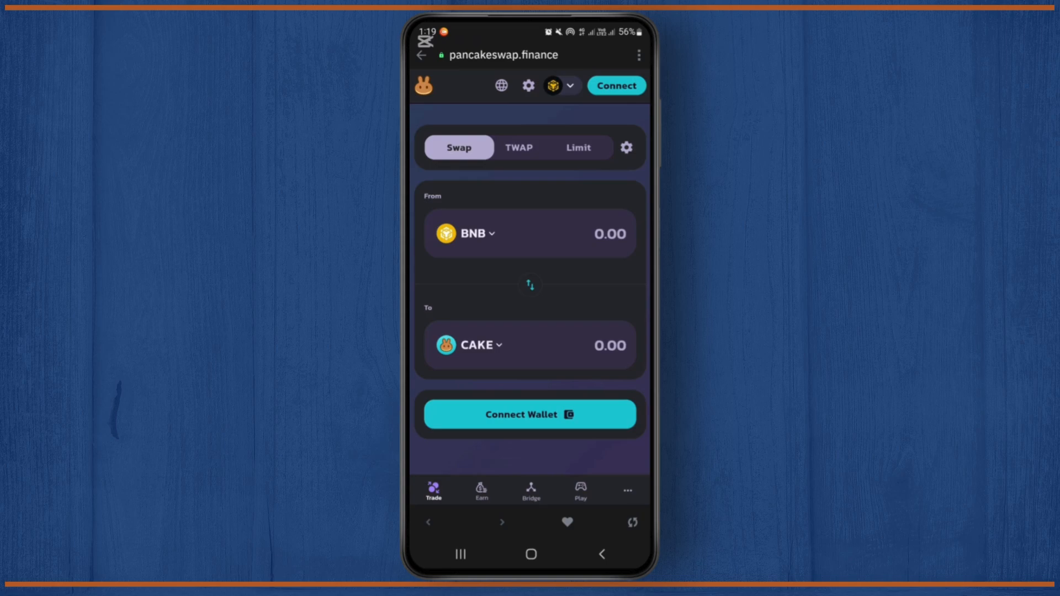
# - Connect the wallet to PancakeSwap and bring up the connected account's menu
pyautogui.click(529, 414)
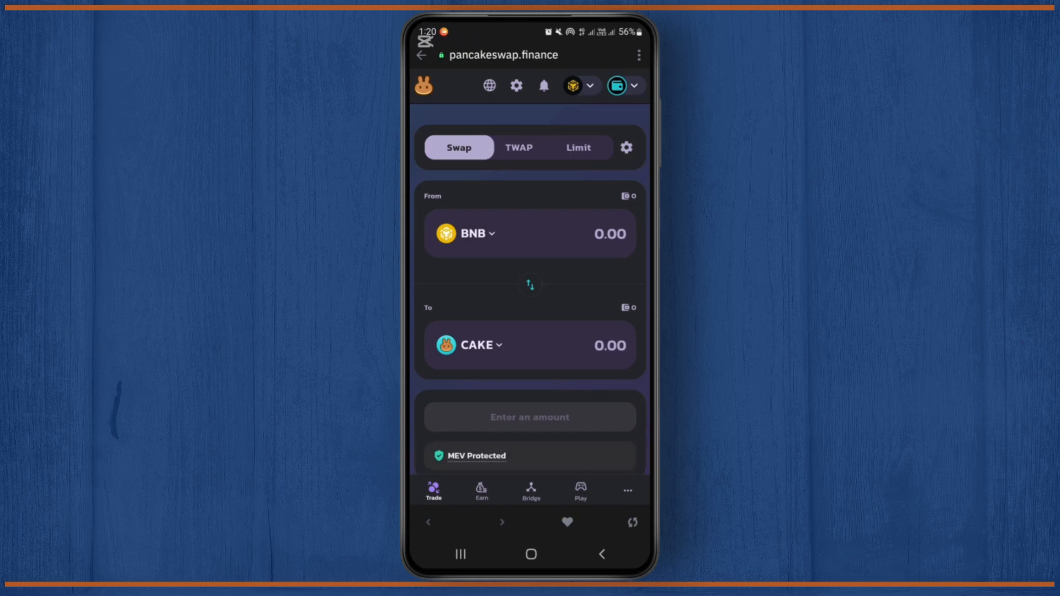
pyautogui.click(622, 85)
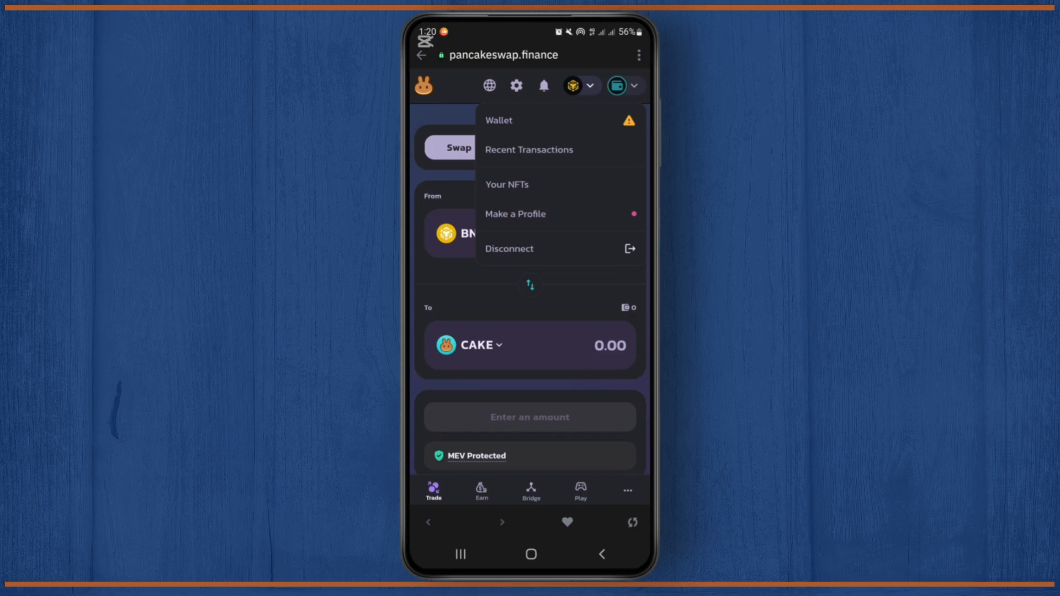
# - Show the Your Wallet panel's Transactions list, which has no recent transactions
pyautogui.click(529, 149)
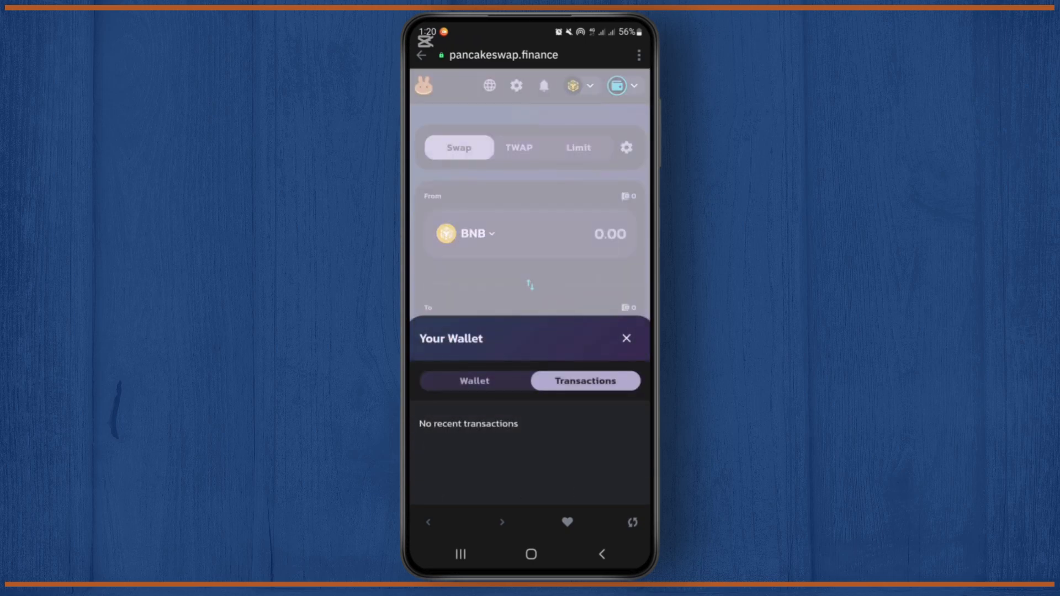